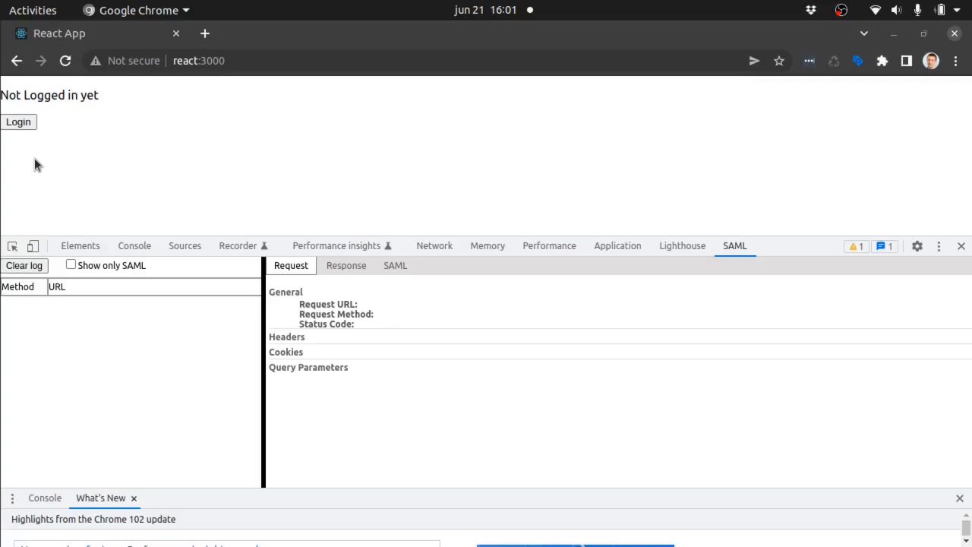
mouse_move(790, 289)
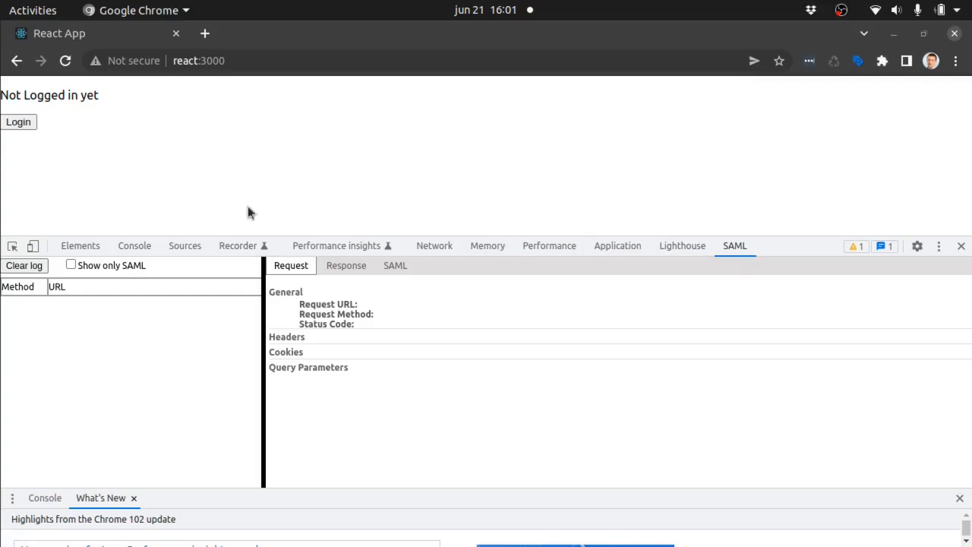
mouse_move(18, 122)
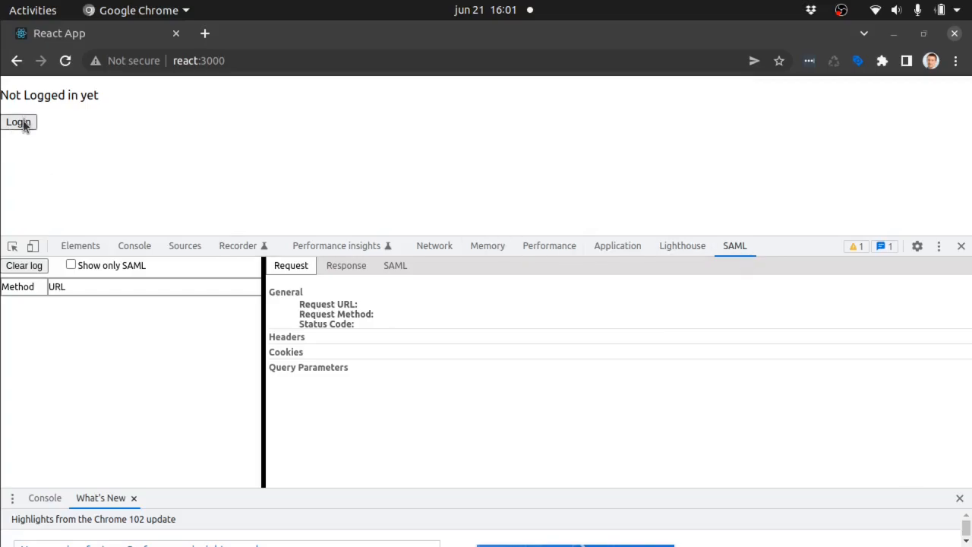
mouse_move(18, 122)
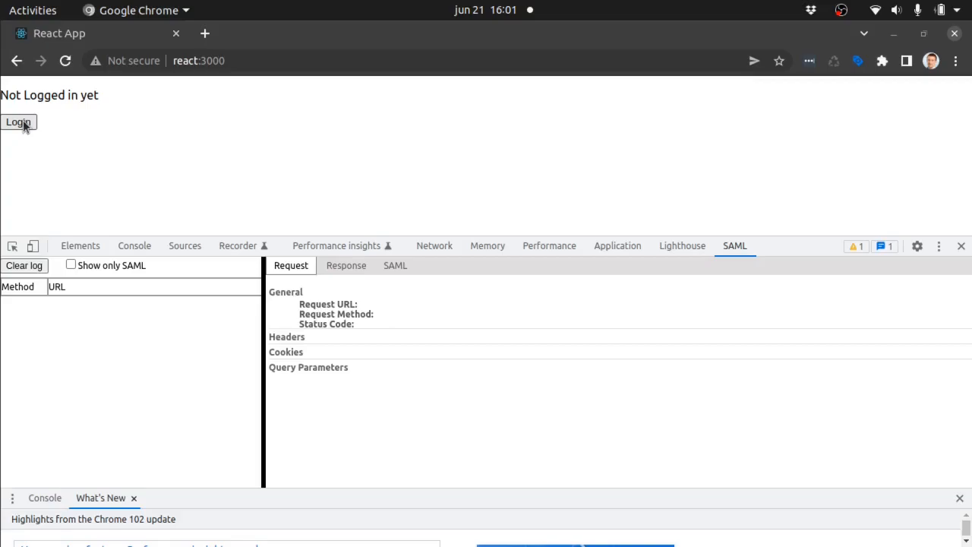
Start the login flow and inspect the Keycloak authorization and ADFS SAMLRequest rows, landing on the ADFS sign-in page
left_click(18, 122)
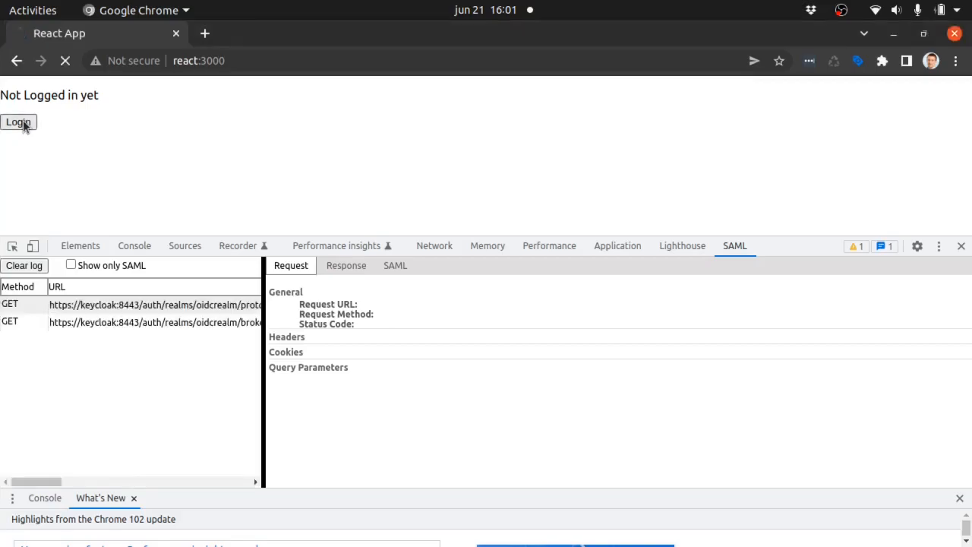
left_click(19, 122)
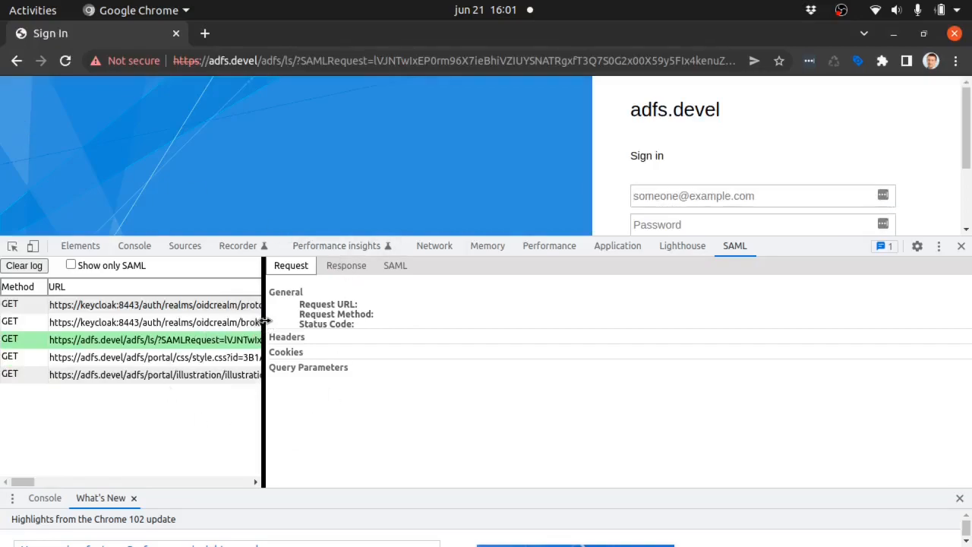
left_click(152, 304)
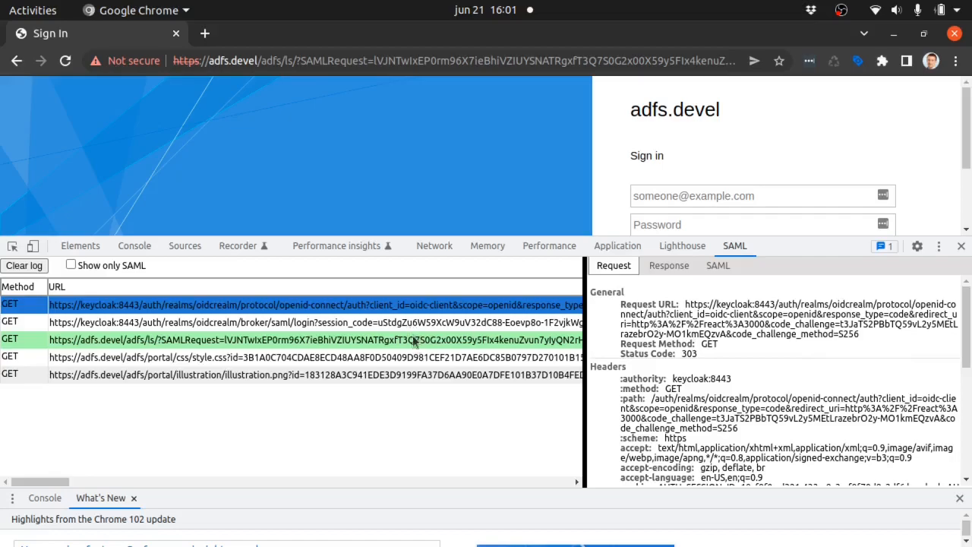
left_click(304, 340)
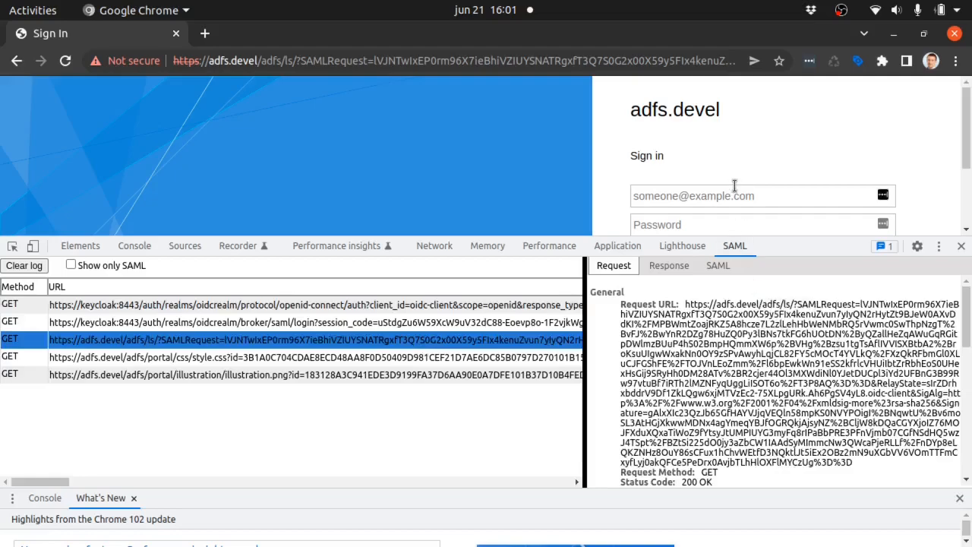
left_click(763, 194)
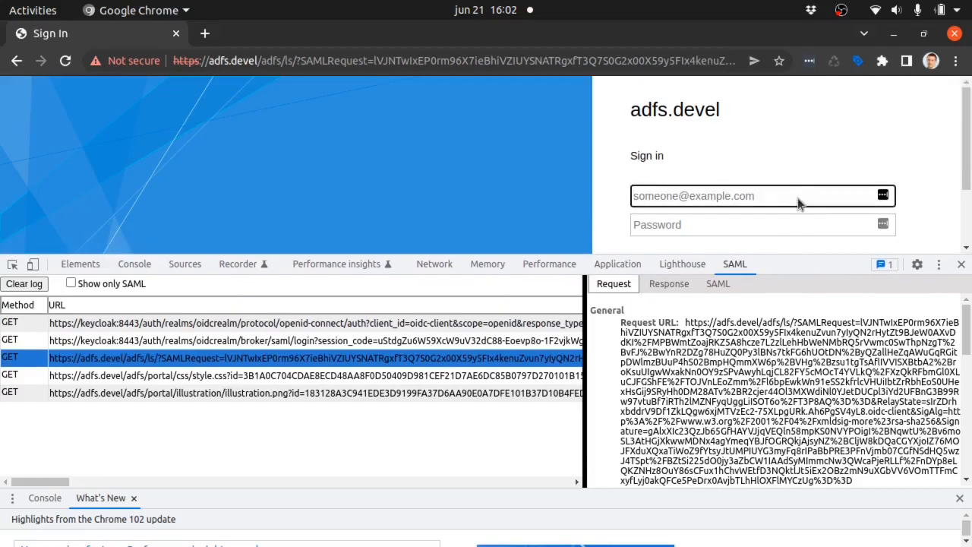
Enter the ADFS username and password so the React app reports Logged in with a JWT section
type("W")
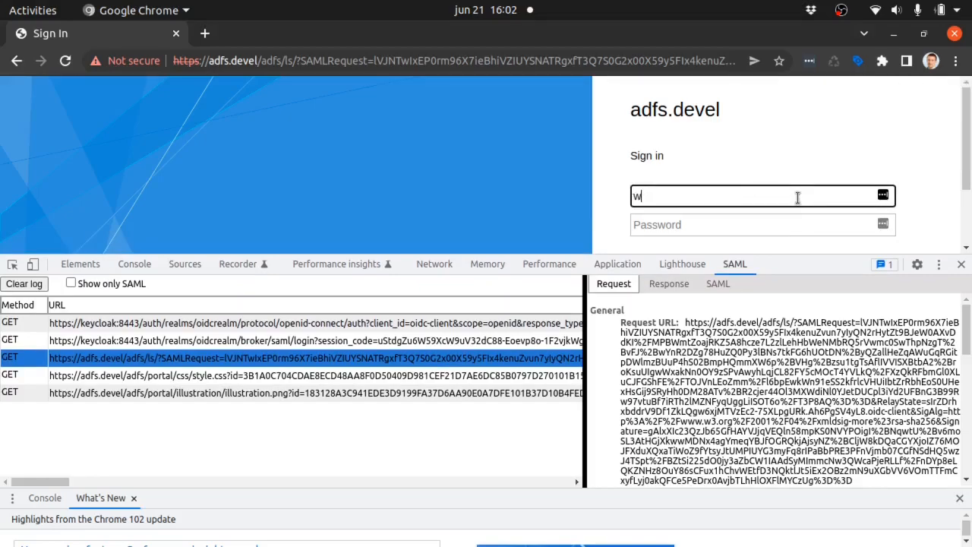
type("indomai")
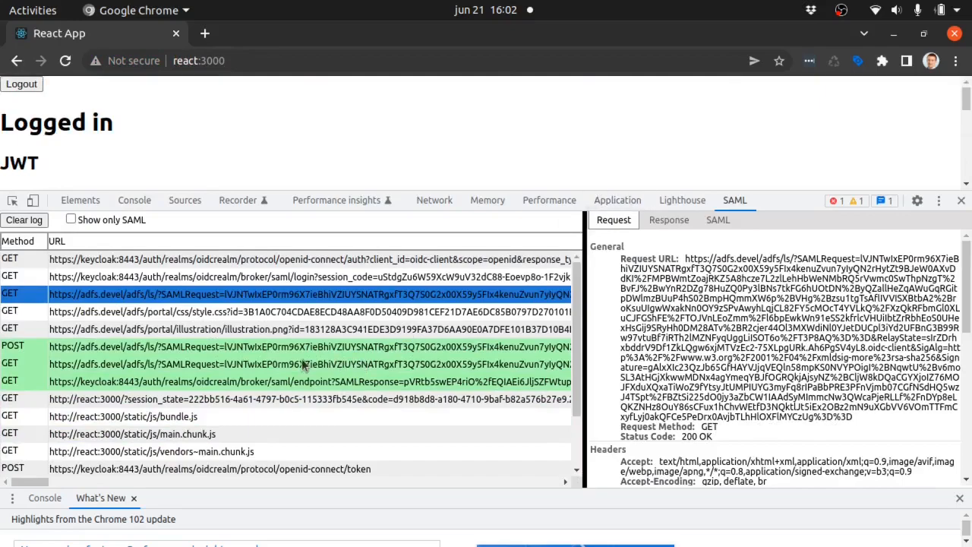
left_click(304, 382)
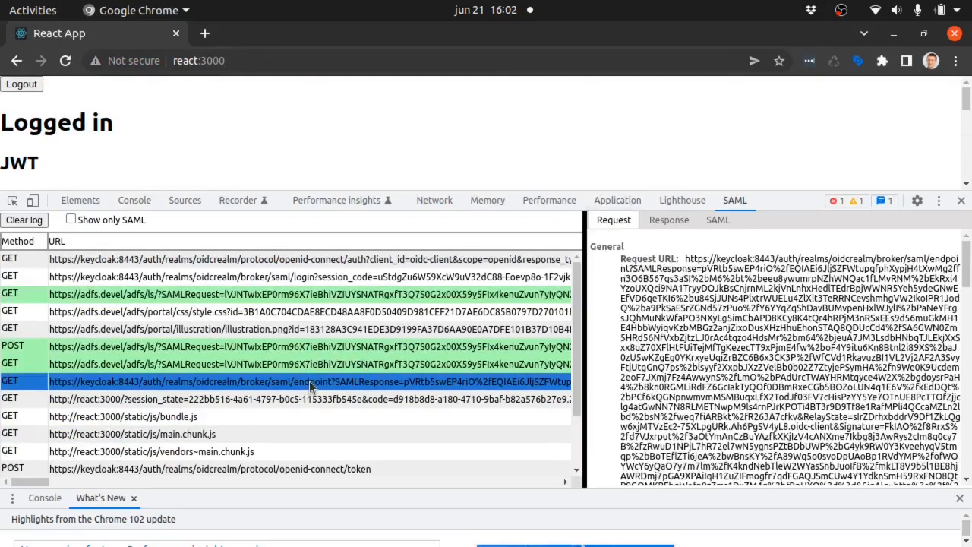
left_click(717, 219)
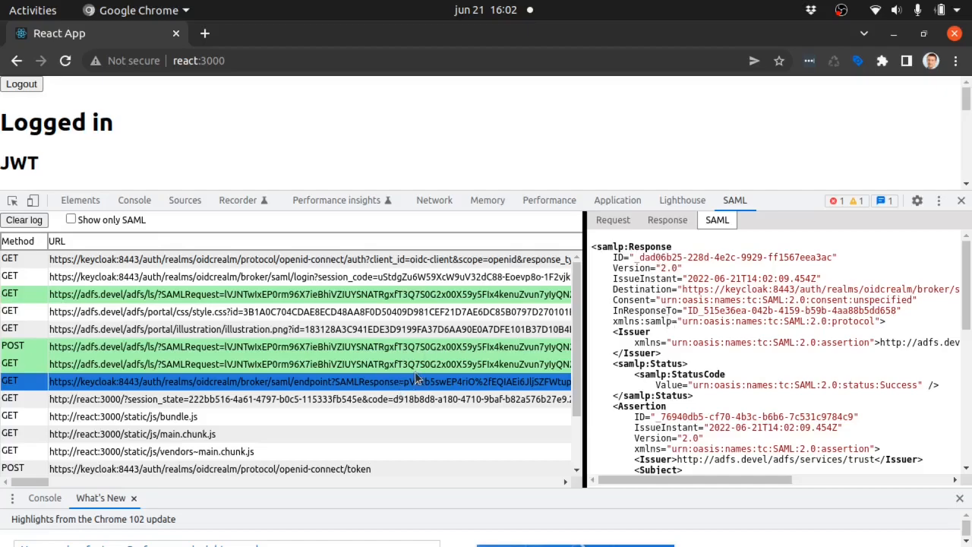
scroll("down", 3)
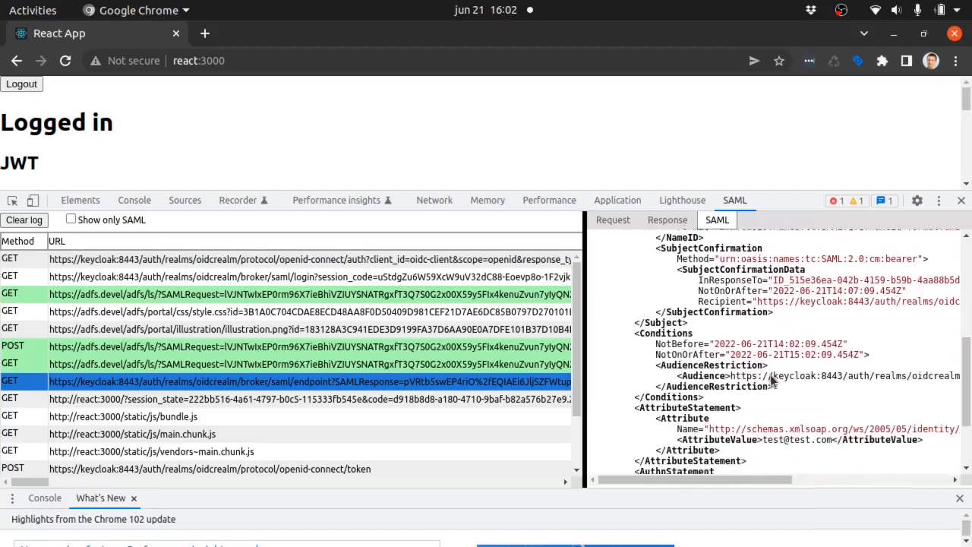
scroll("down", 3)
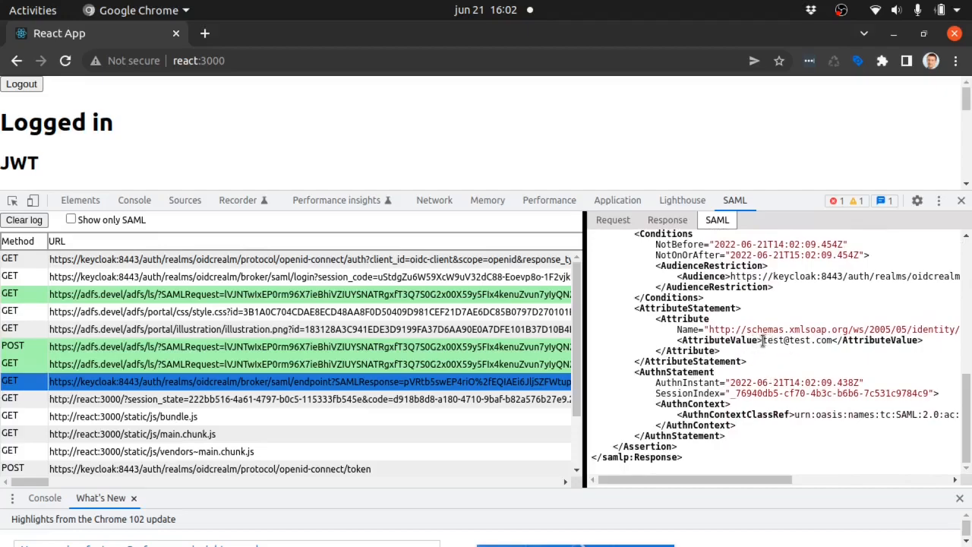
mouse_move(833, 341)
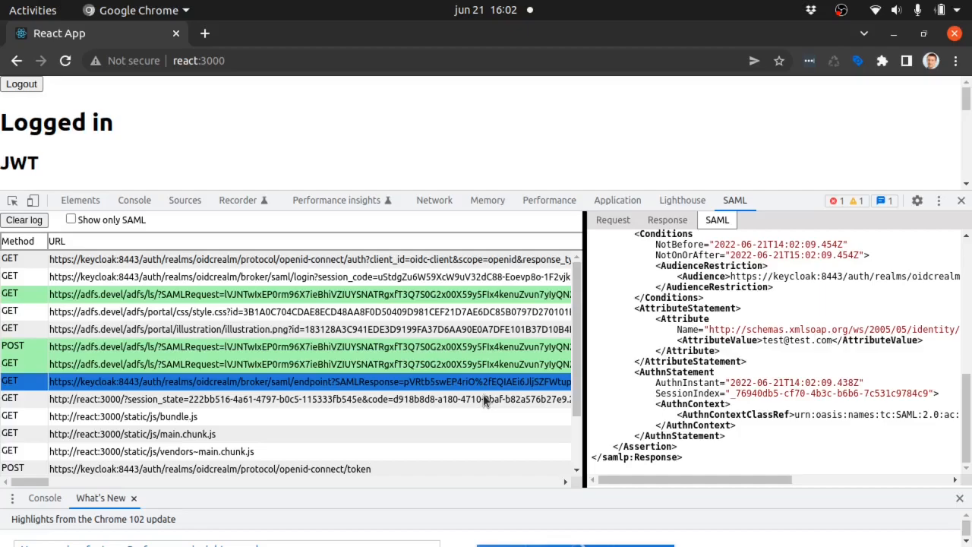
mouse_move(468, 409)
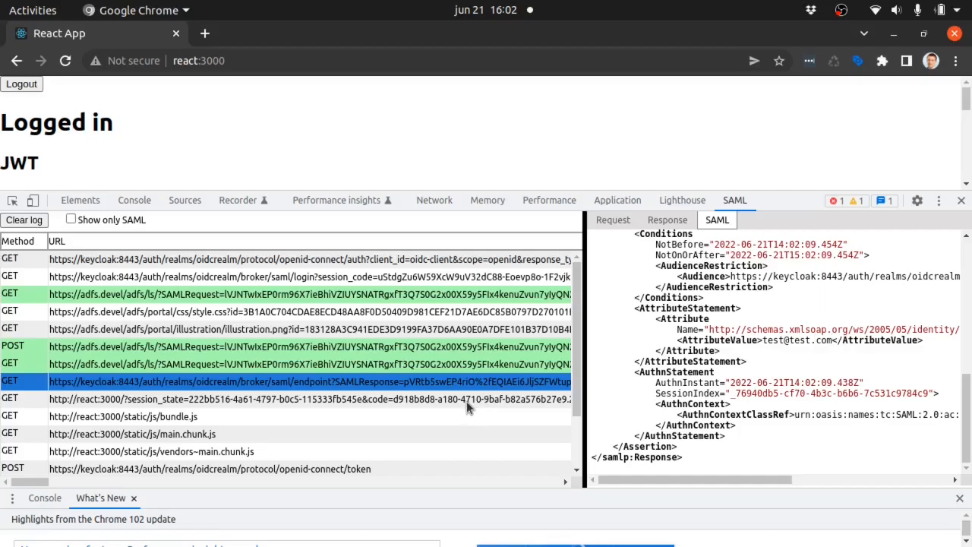
mouse_move(367, 462)
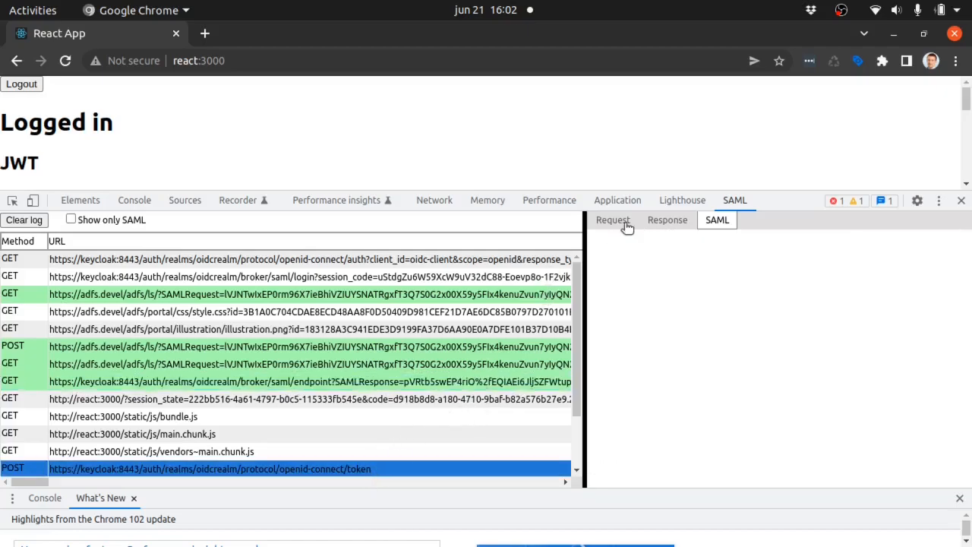
Inspect the openid-connect token POST request and bring the decoded JWT claims into view
left_click(614, 219)
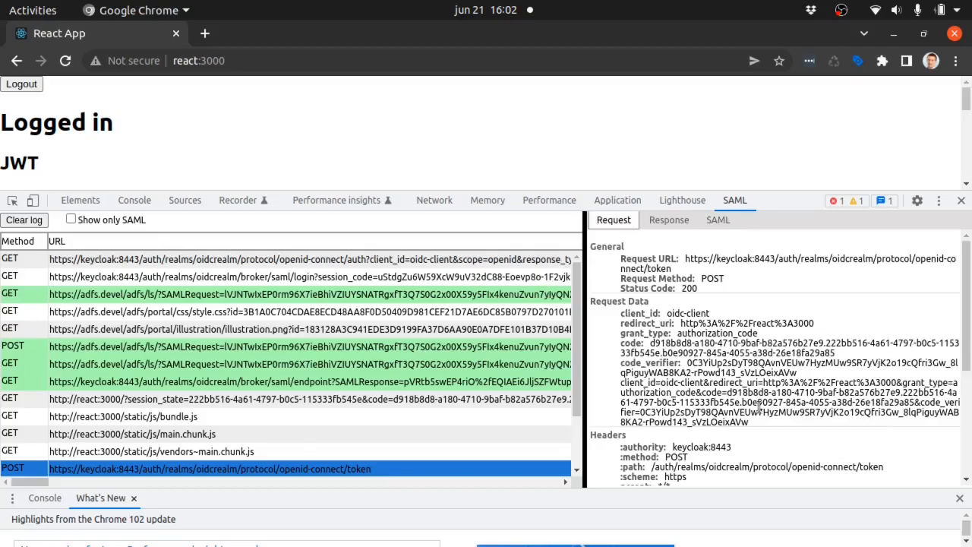
scroll("down", 3)
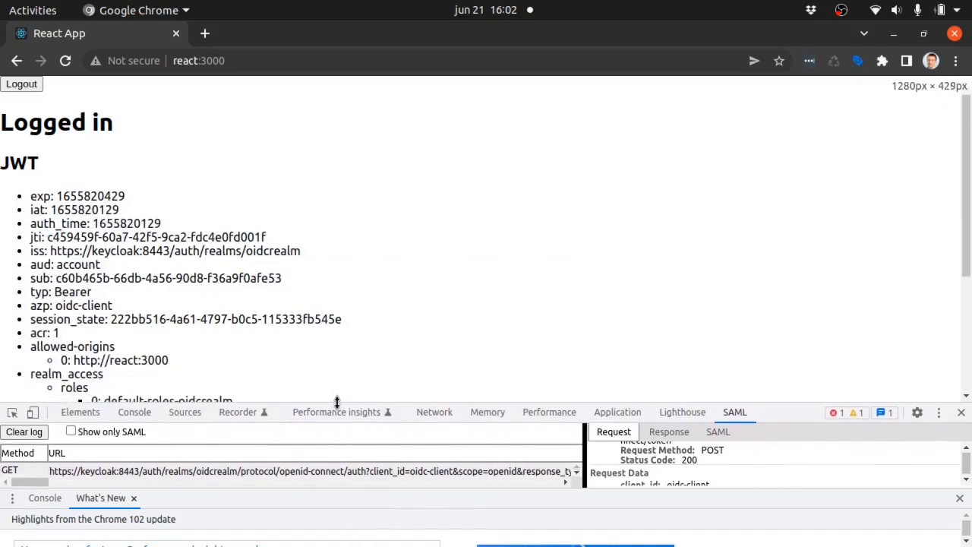
scroll("down", 3)
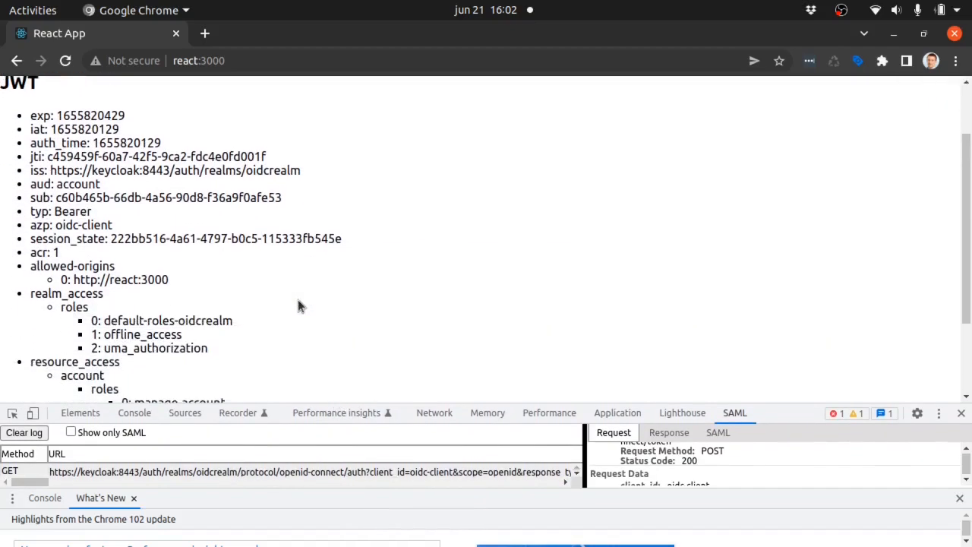
scroll("down", 3)
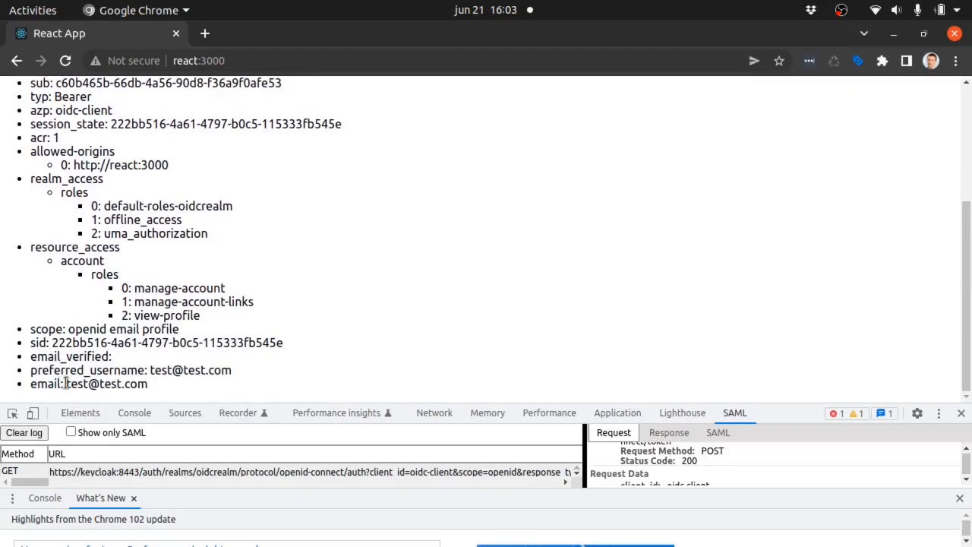
double_click(107, 383)
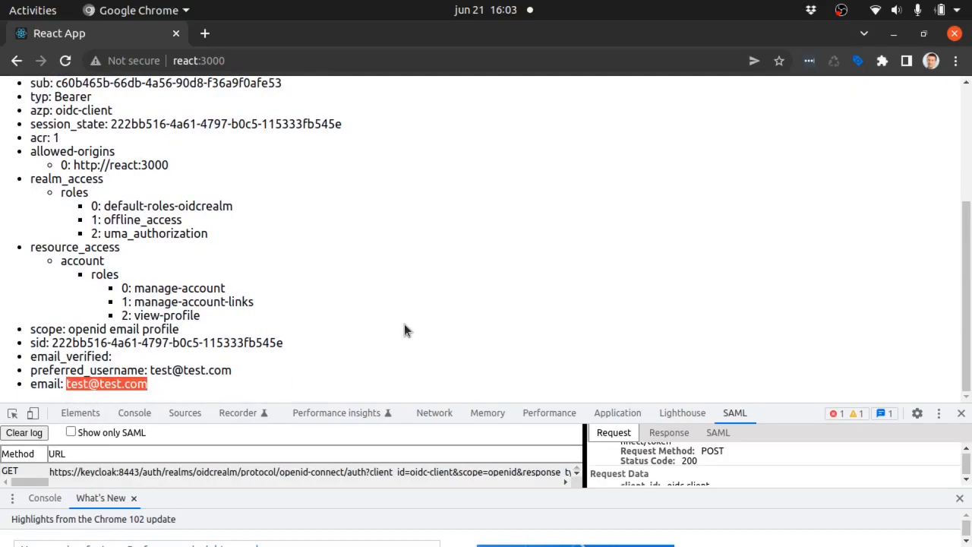
mouse_move(215, 107)
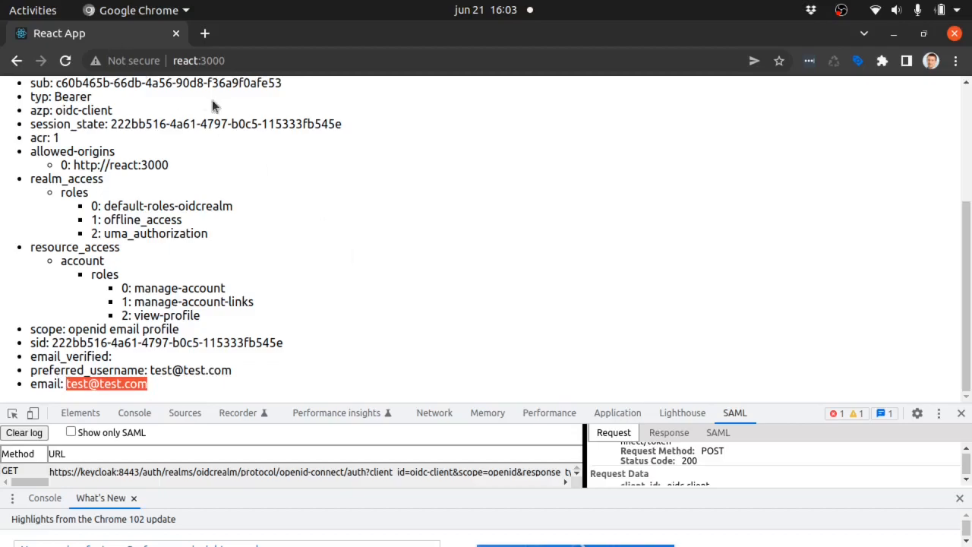
mouse_move(316, 119)
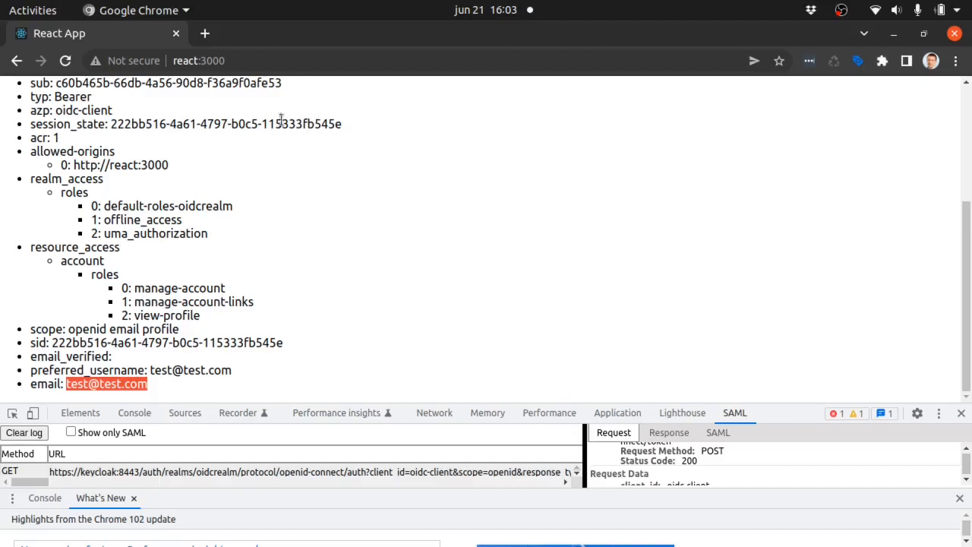
left_click(34, 9)
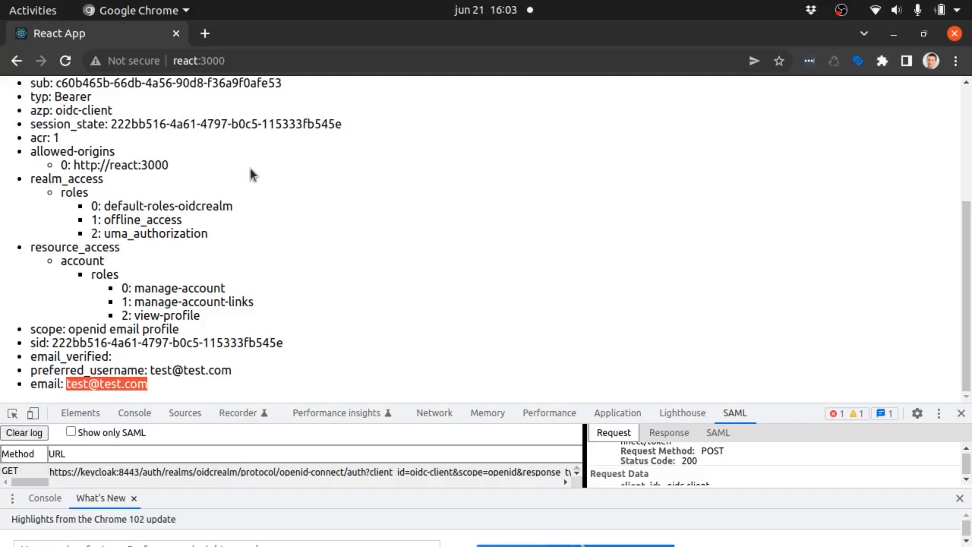
mouse_move(255, 177)
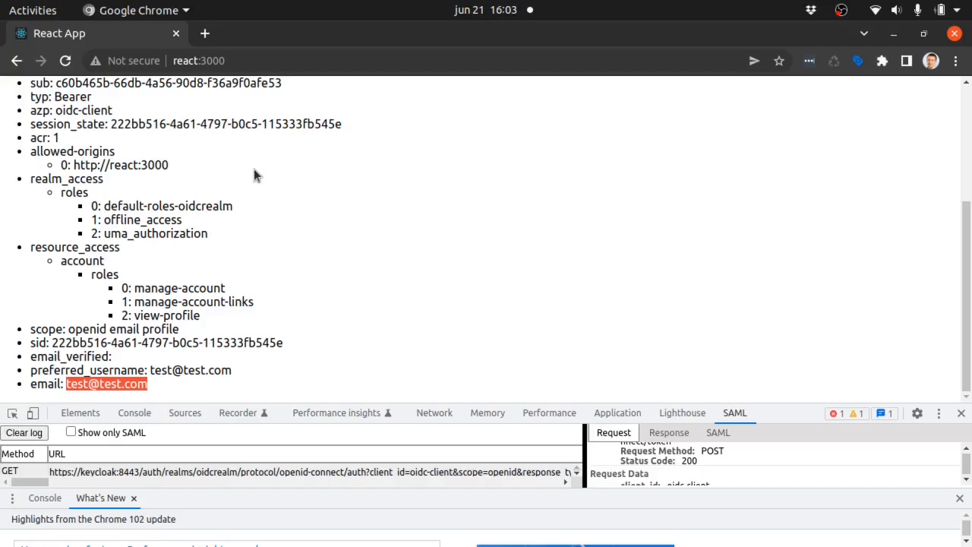